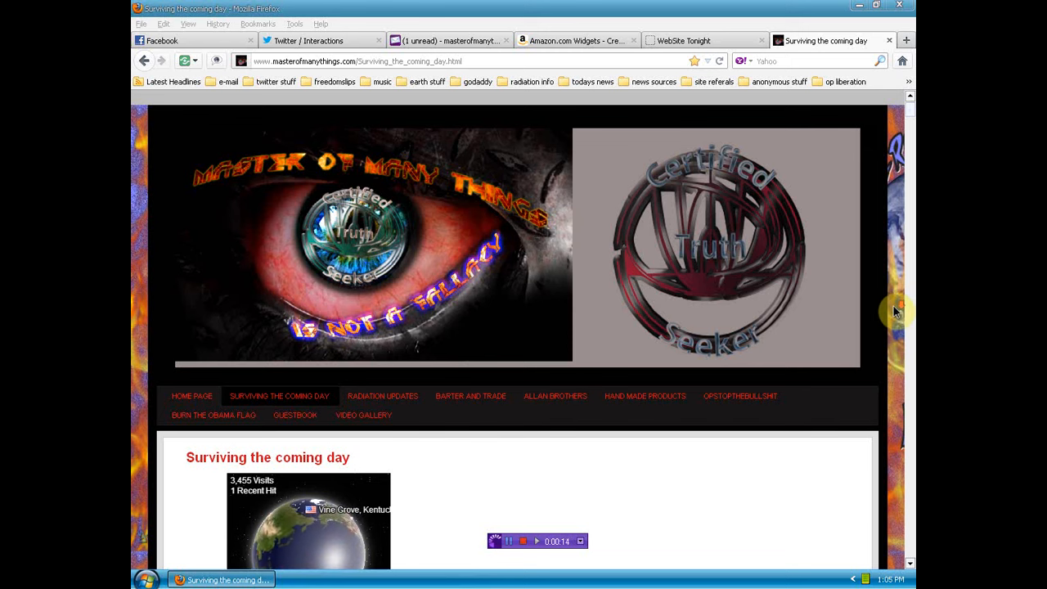
pyautogui.scroll(-3)
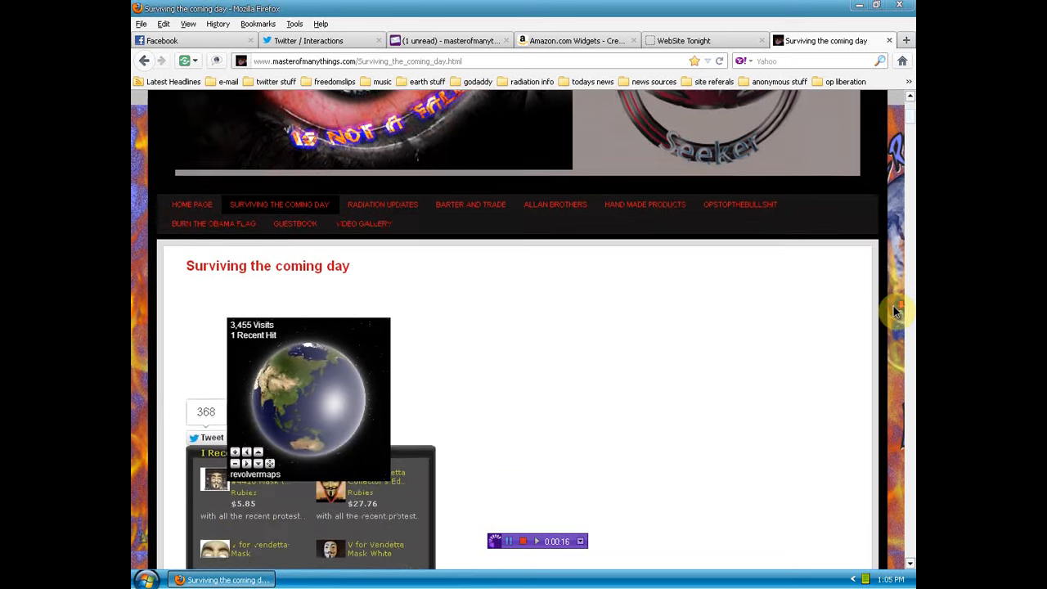
pyautogui.scroll(-3)
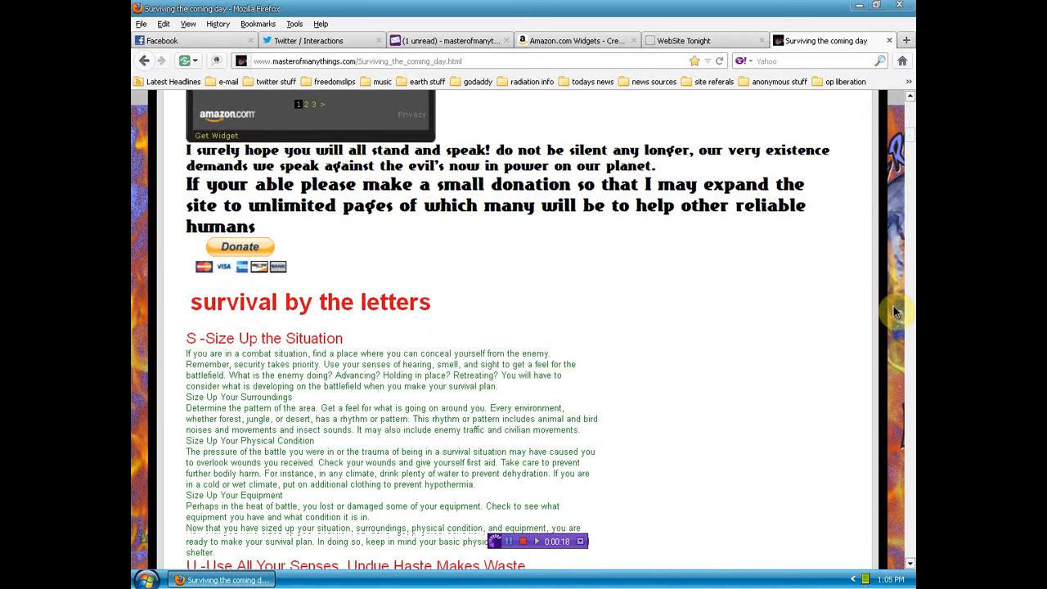
pyautogui.scroll(-3)
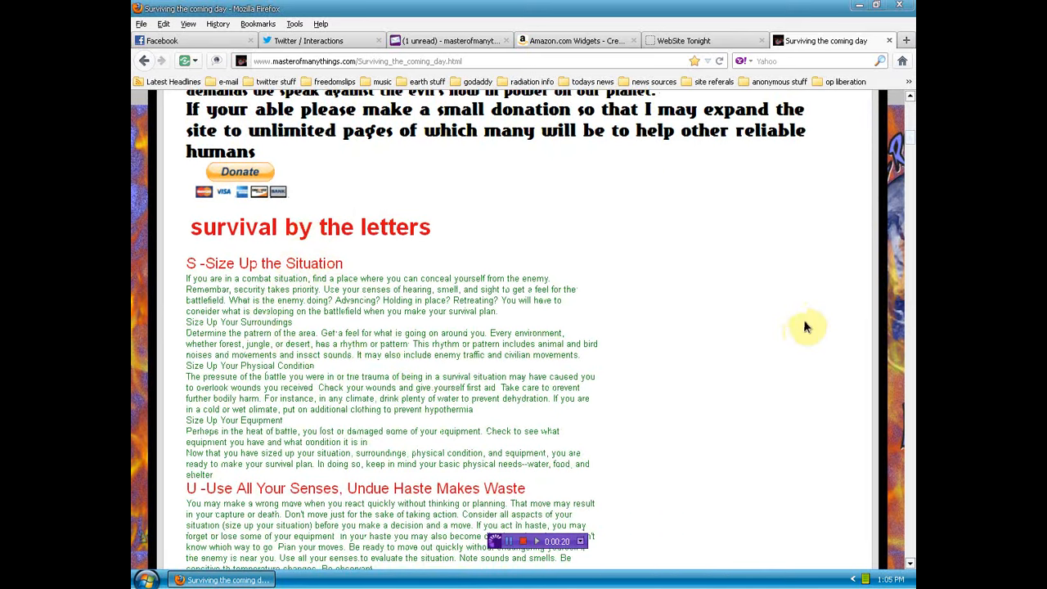
pyautogui.scroll(-3)
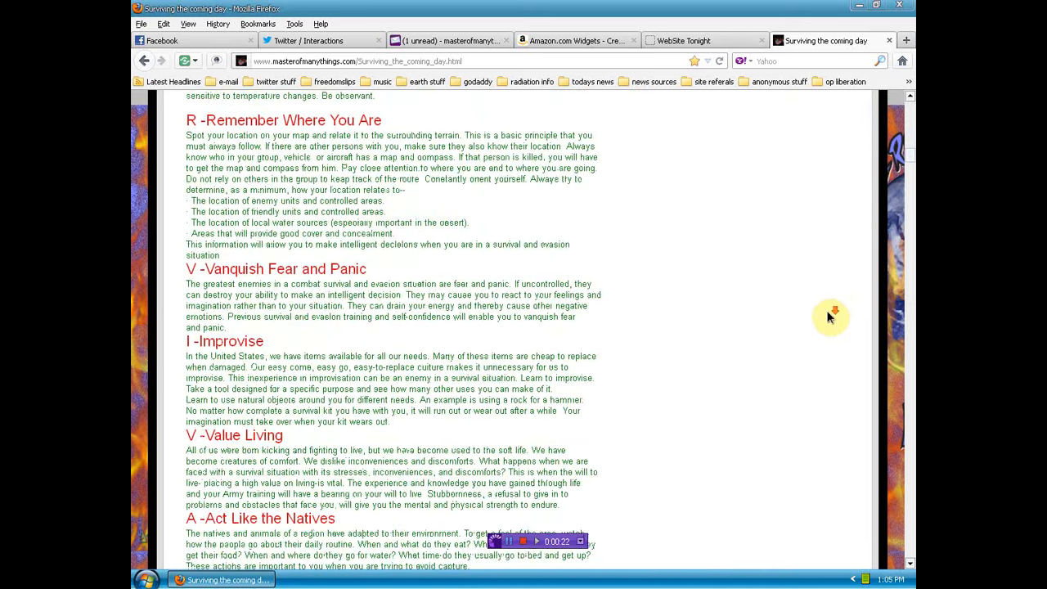
pyautogui.scroll(-3)
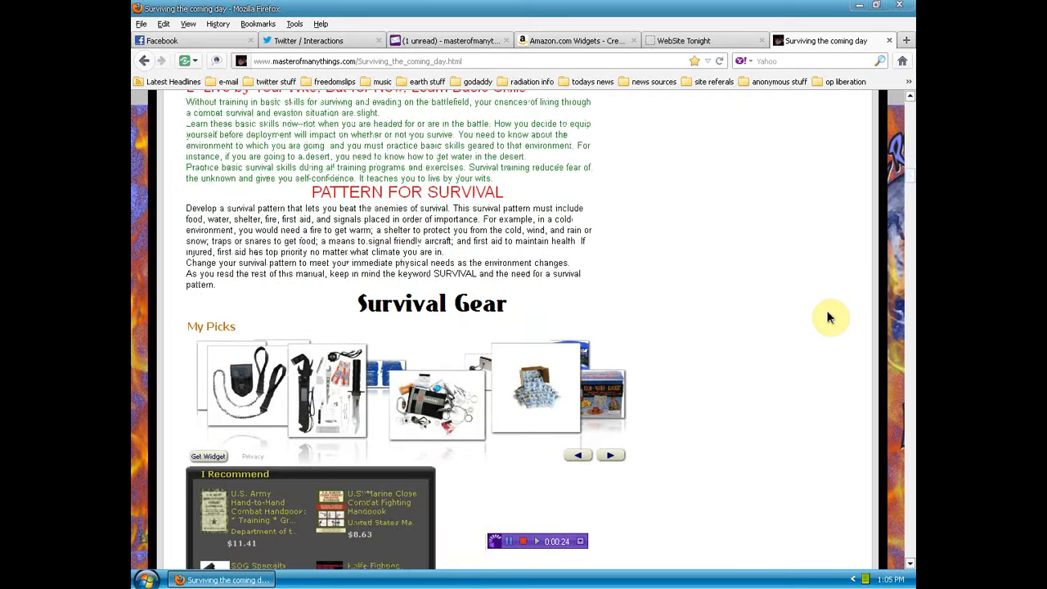
pyautogui.scroll(-3)
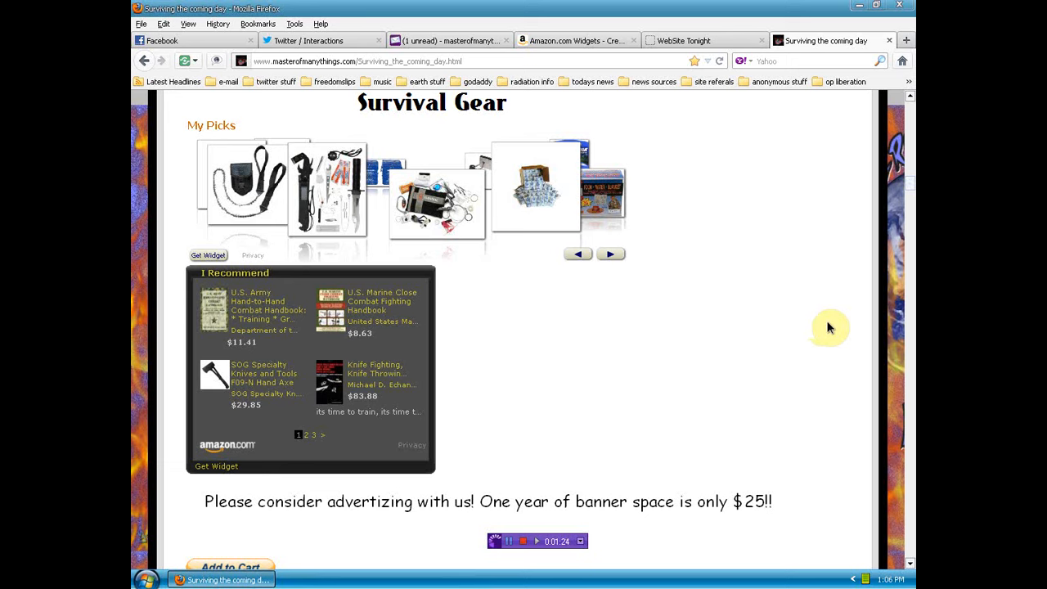
pyautogui.moveTo(826, 331)
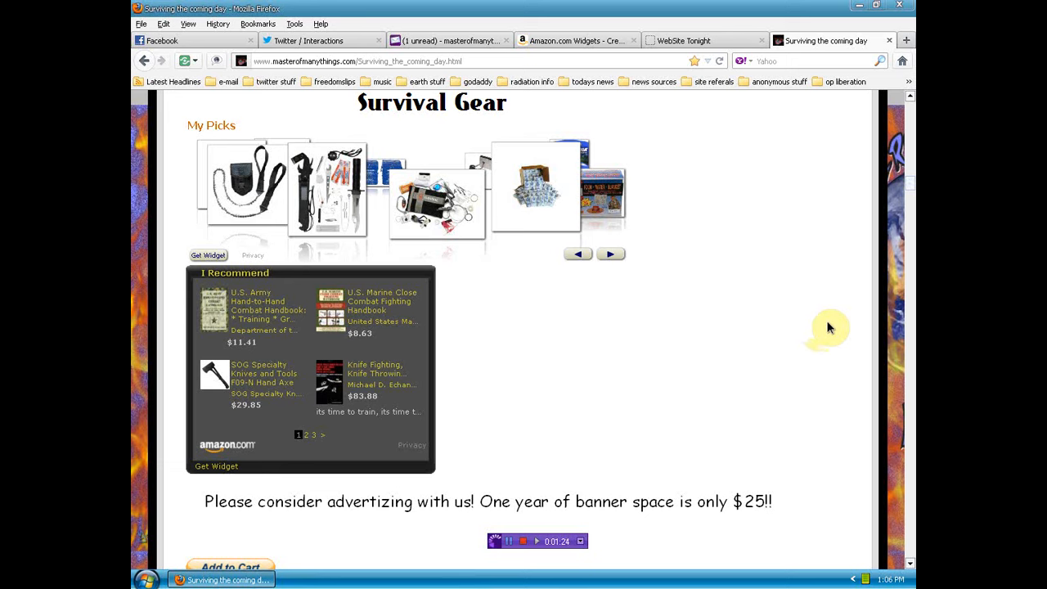
pyautogui.moveTo(764, 368)
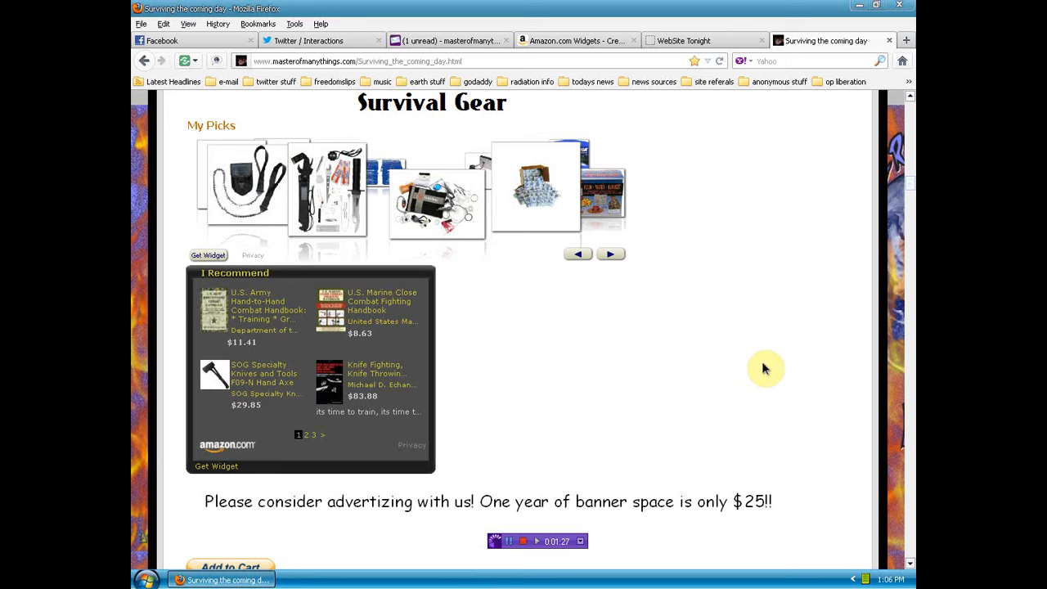
pyautogui.moveTo(273, 309)
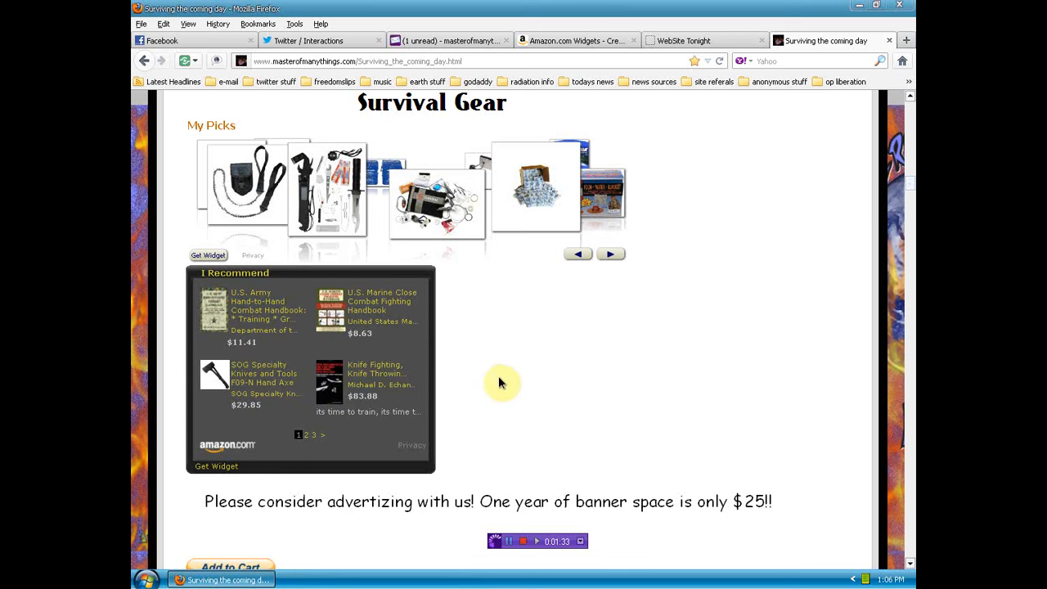
pyautogui.moveTo(254, 382)
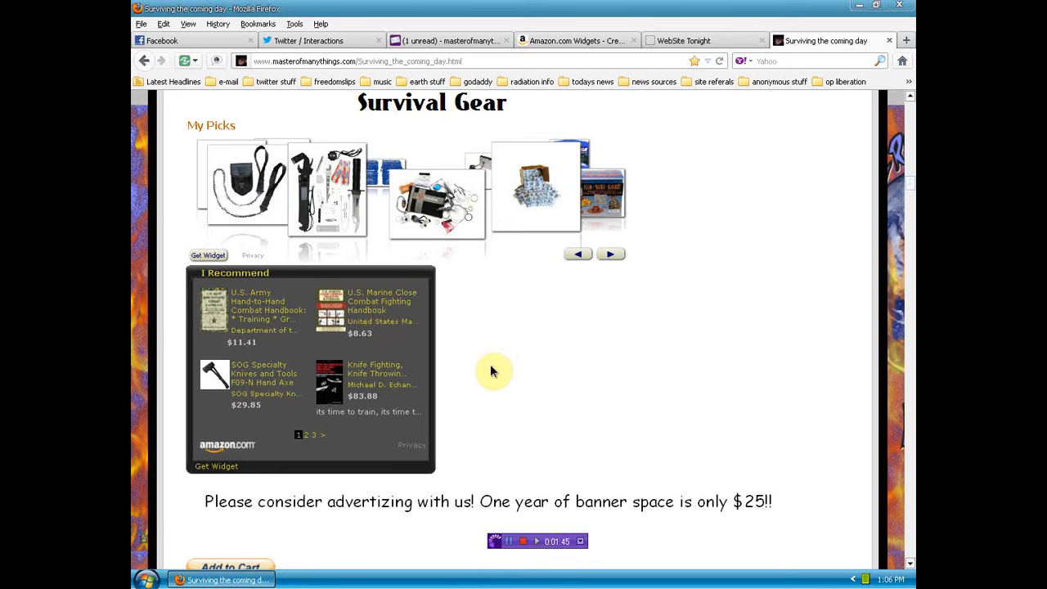
pyautogui.moveTo(505, 362)
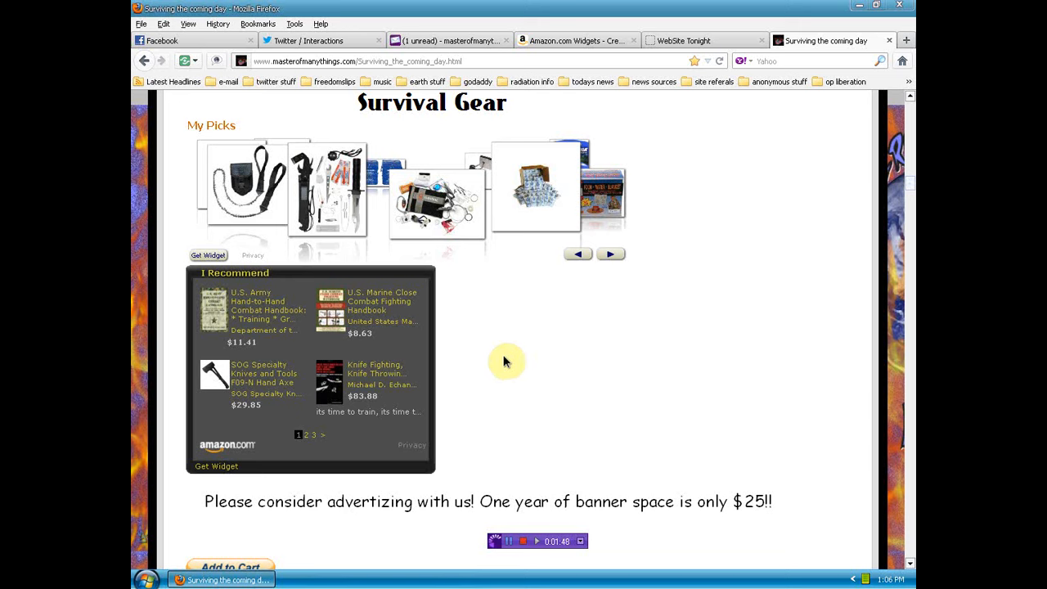
pyautogui.moveTo(377, 327)
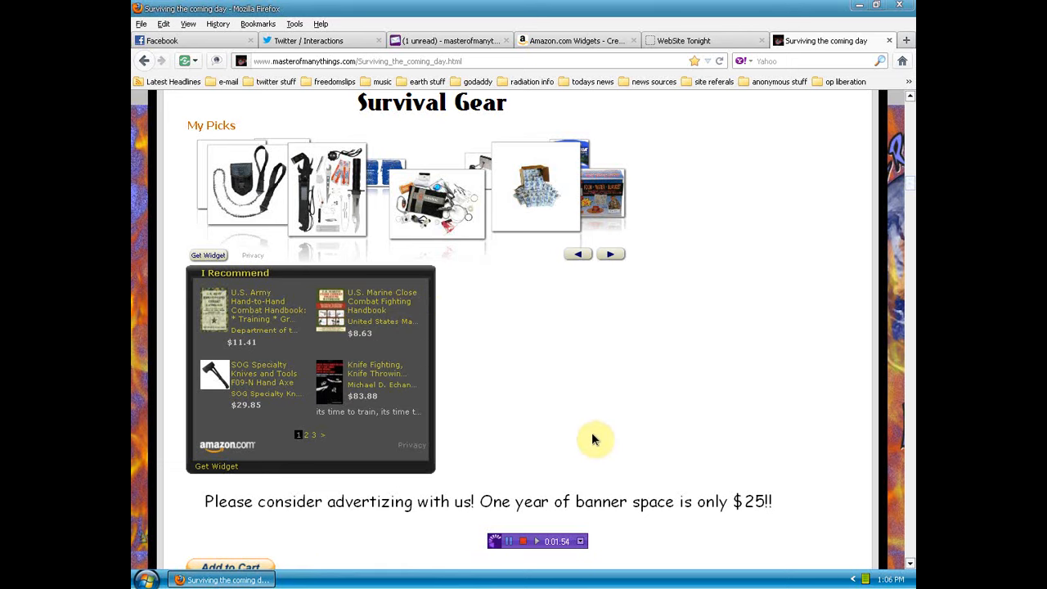
pyautogui.moveTo(522, 391)
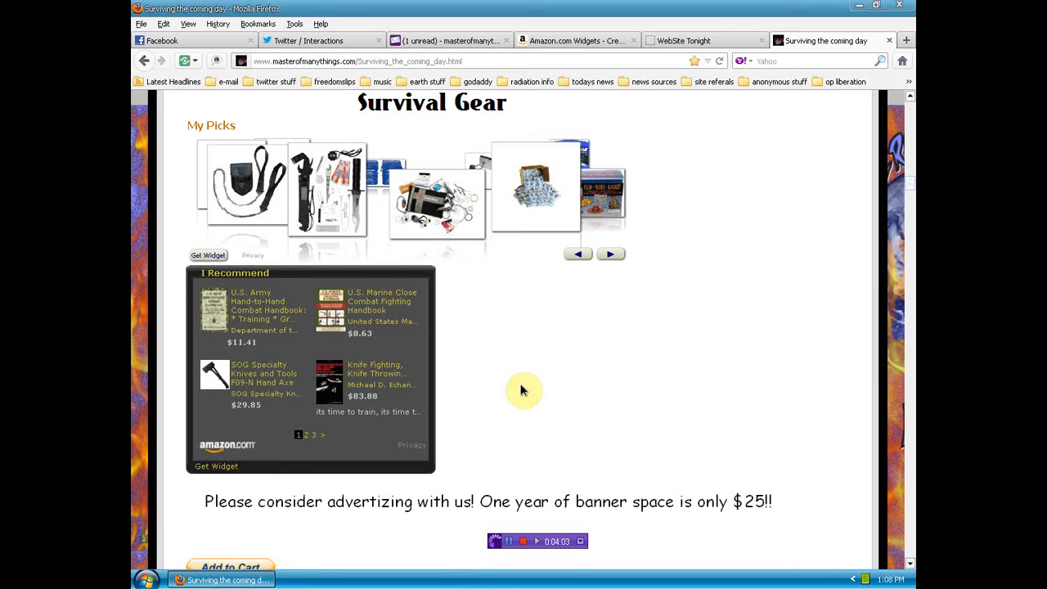
pyautogui.moveTo(376, 440)
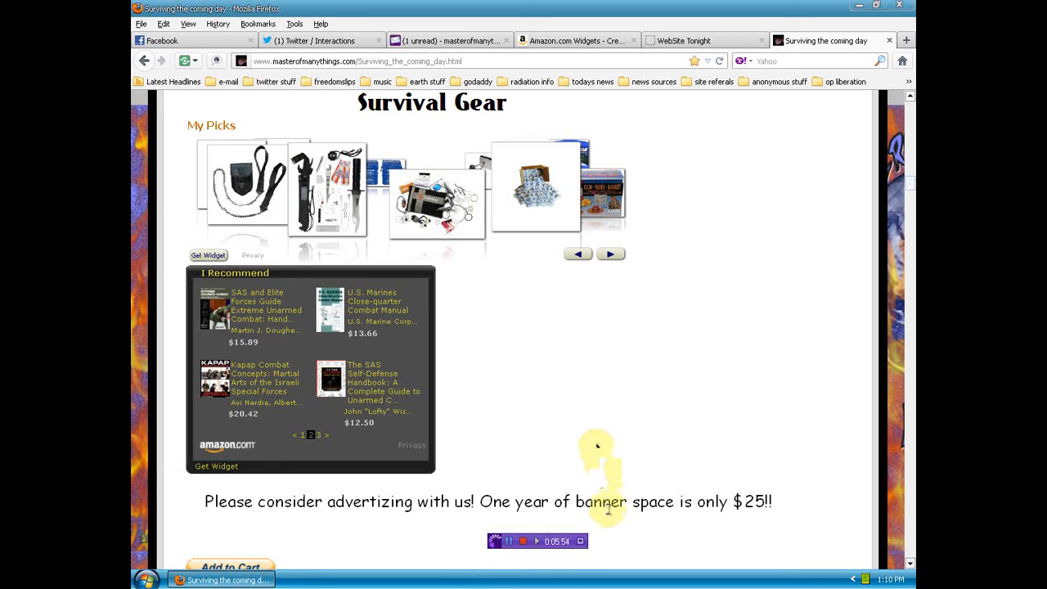
pyautogui.moveTo(617, 530)
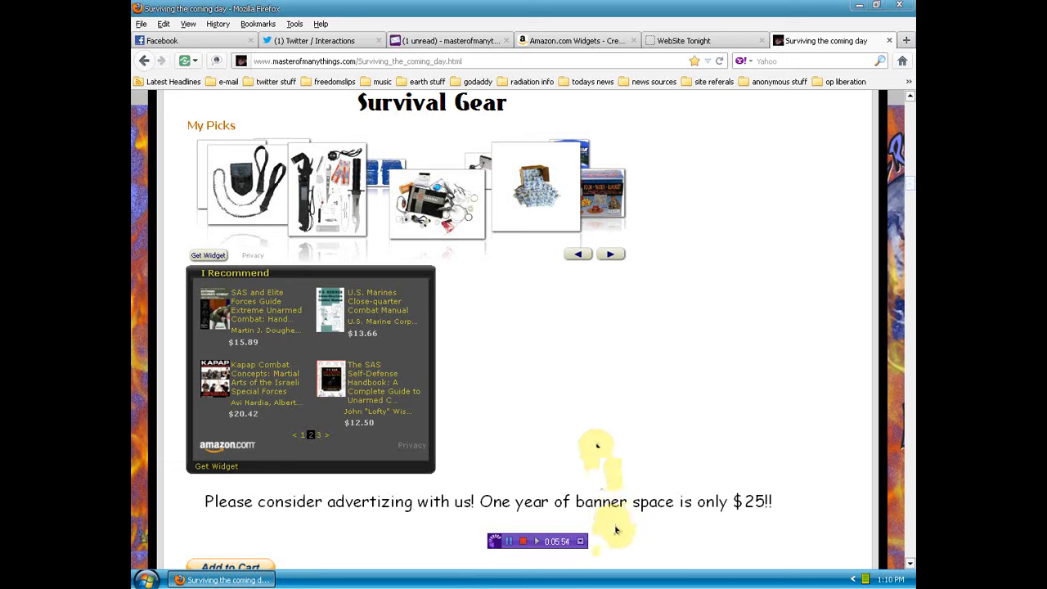
pyautogui.moveTo(650, 540)
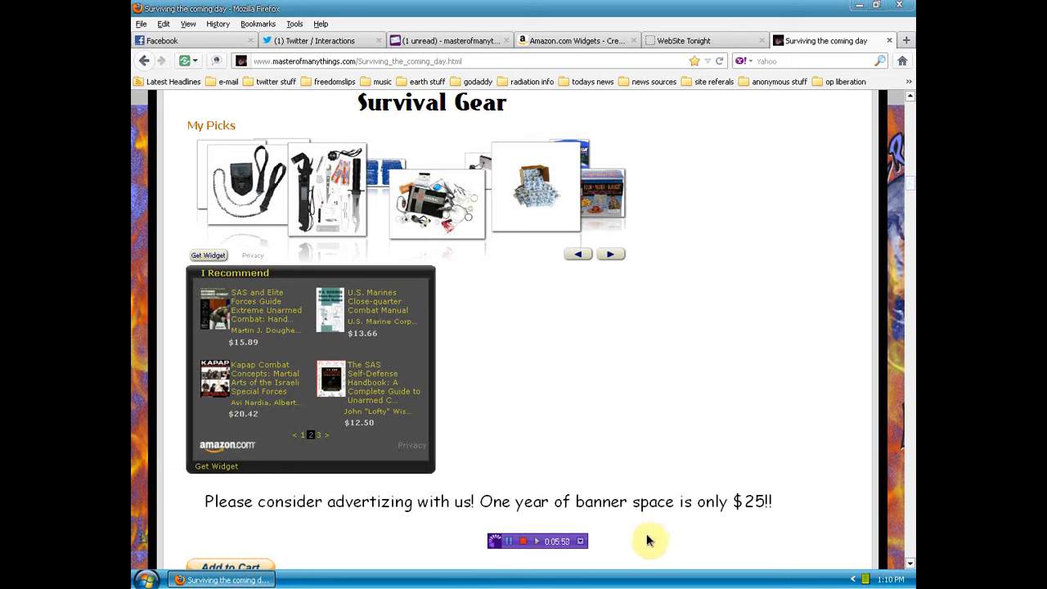